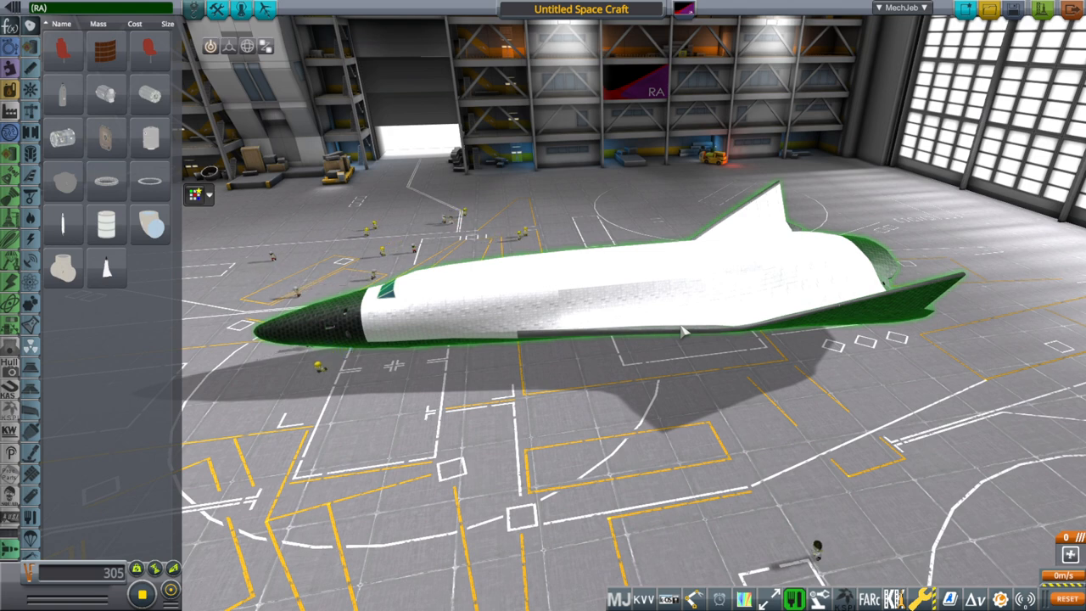
pyautogui.moveTo(479, 338)
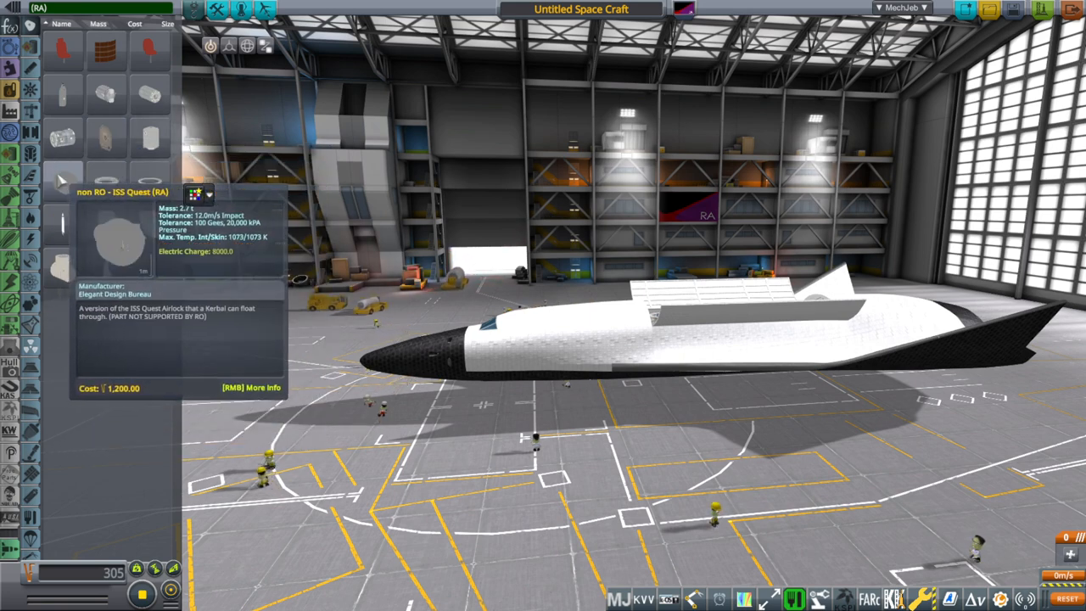
pyautogui.moveTo(61, 139)
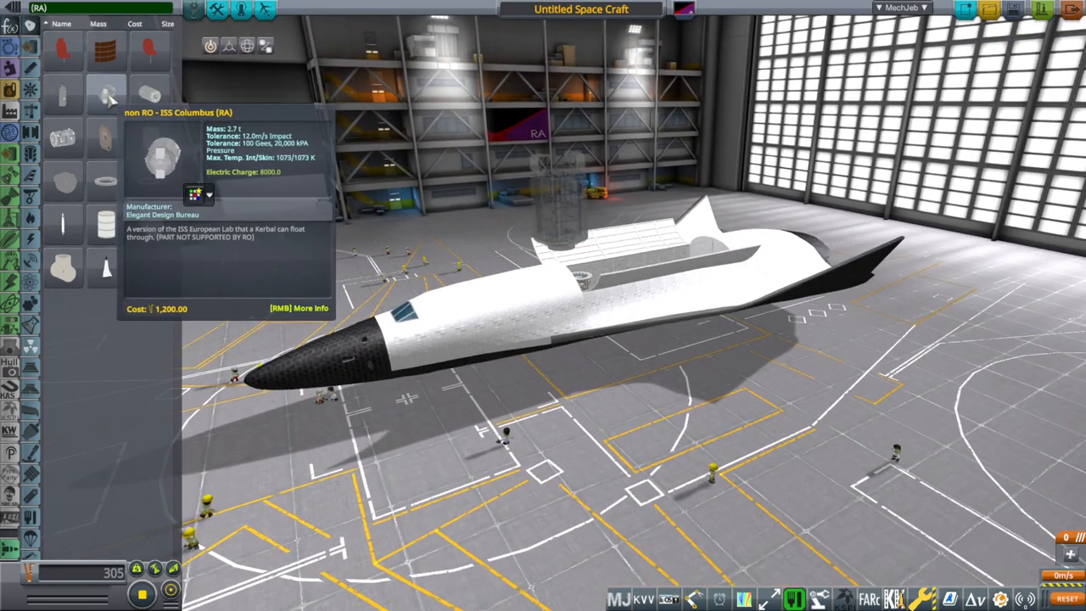
pyautogui.moveTo(64, 140)
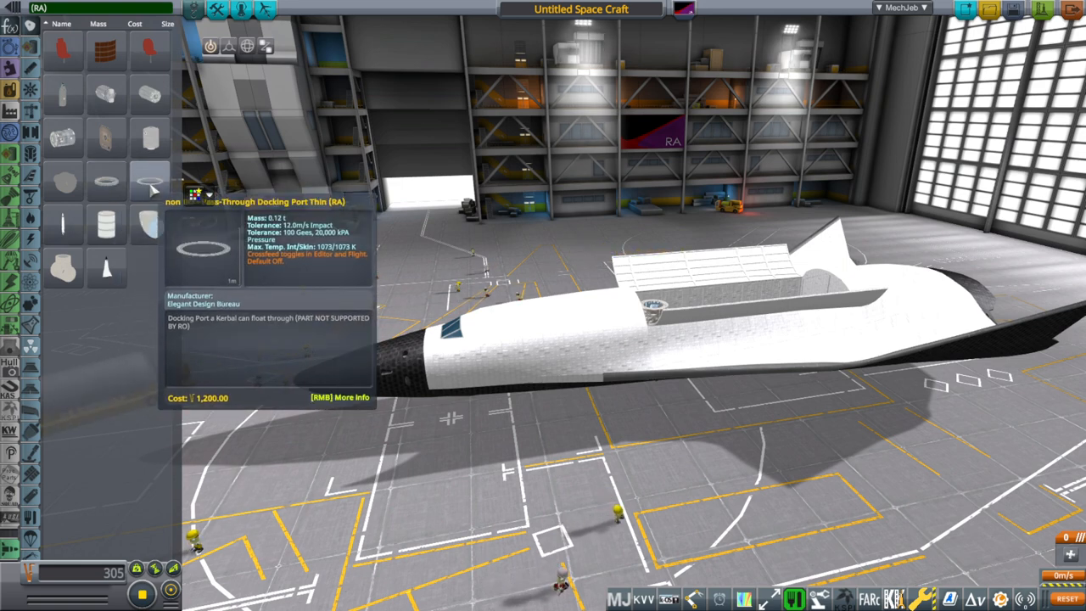
pyautogui.moveTo(149, 224)
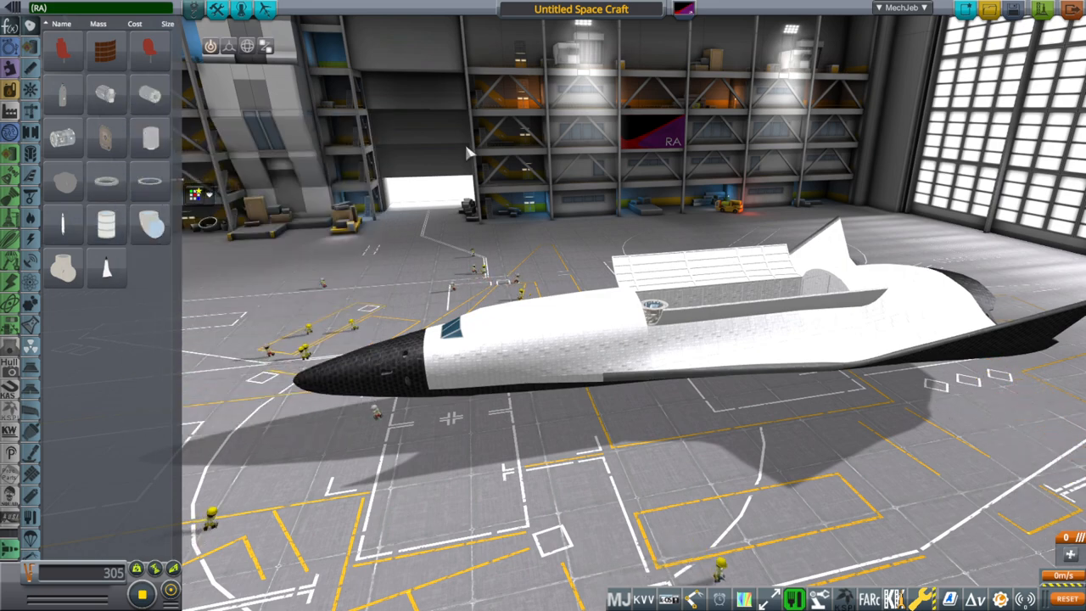
pyautogui.moveTo(65, 51)
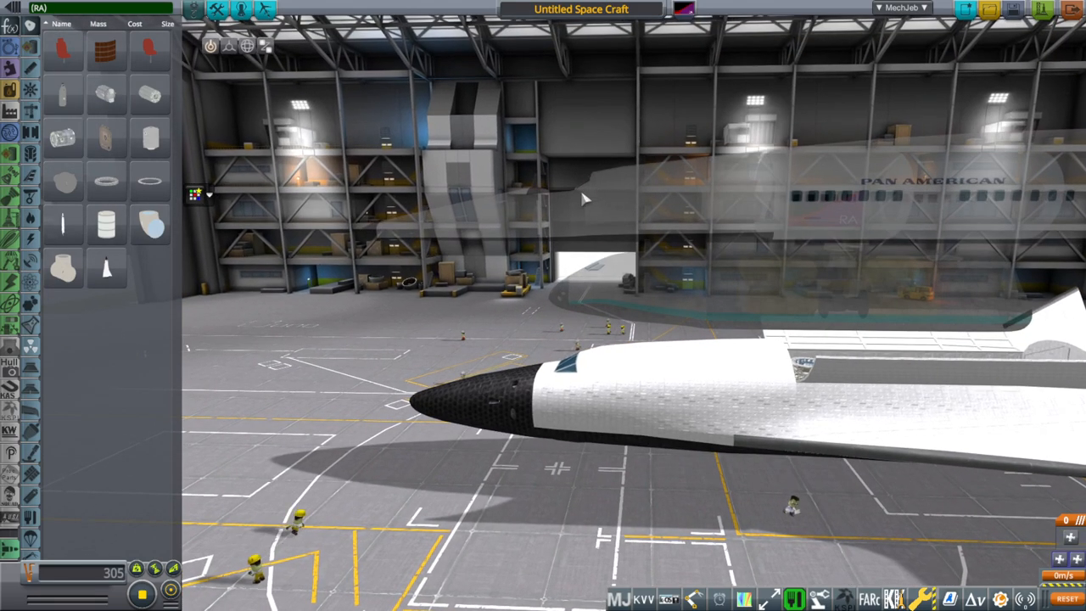
pyautogui.moveTo(601, 282)
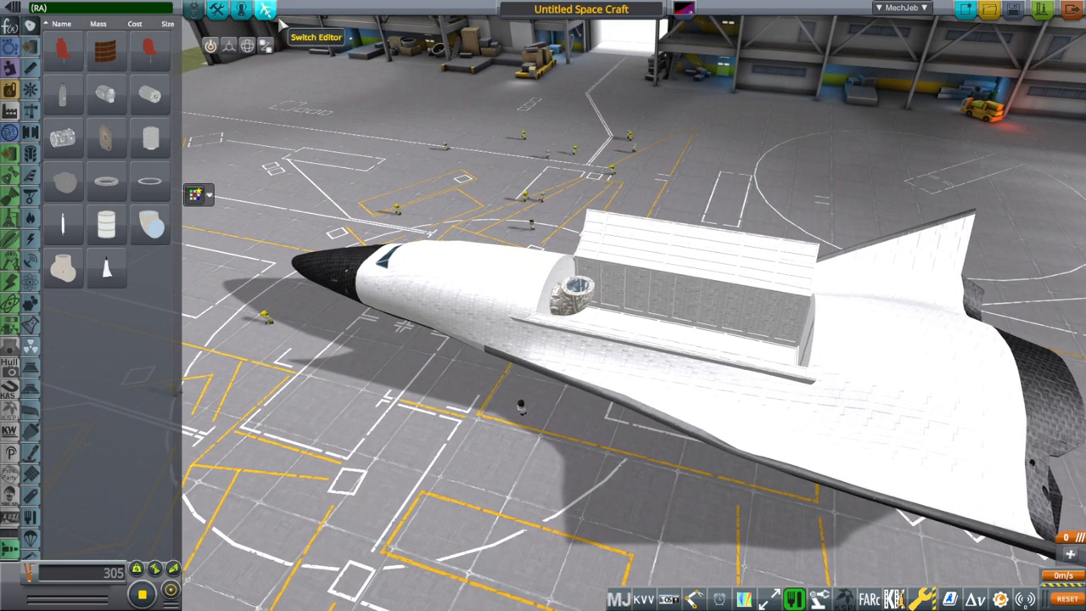
# Load a different saved space plane whose open cargo bay holds a round hatch
pyautogui.click(241, 8)
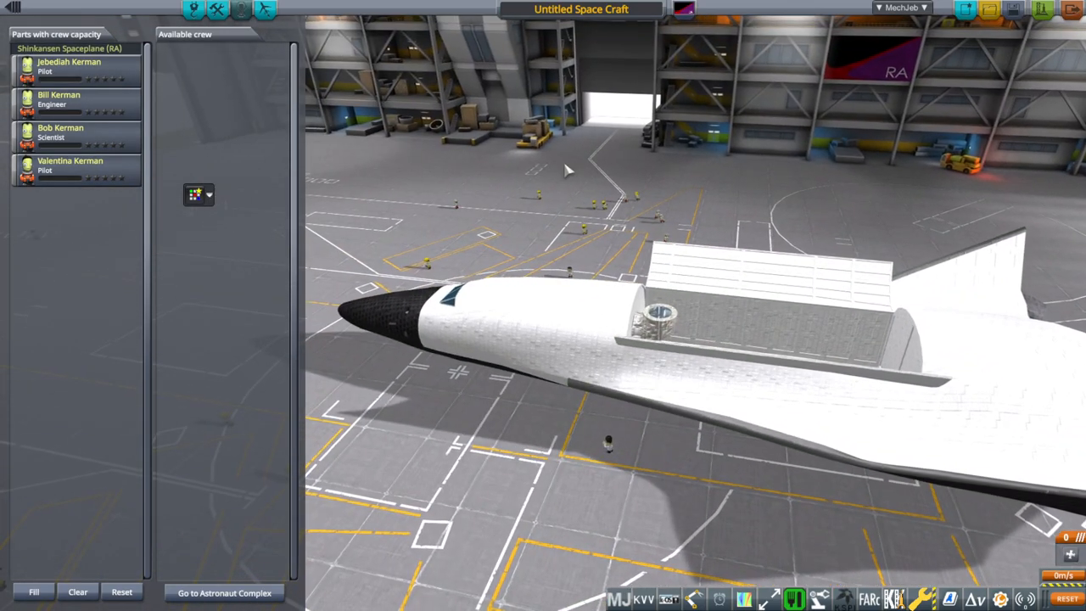
# Launch the crewed Shinkansen Spaceplane so it sits on the runway
pyautogui.click(1062, 27)
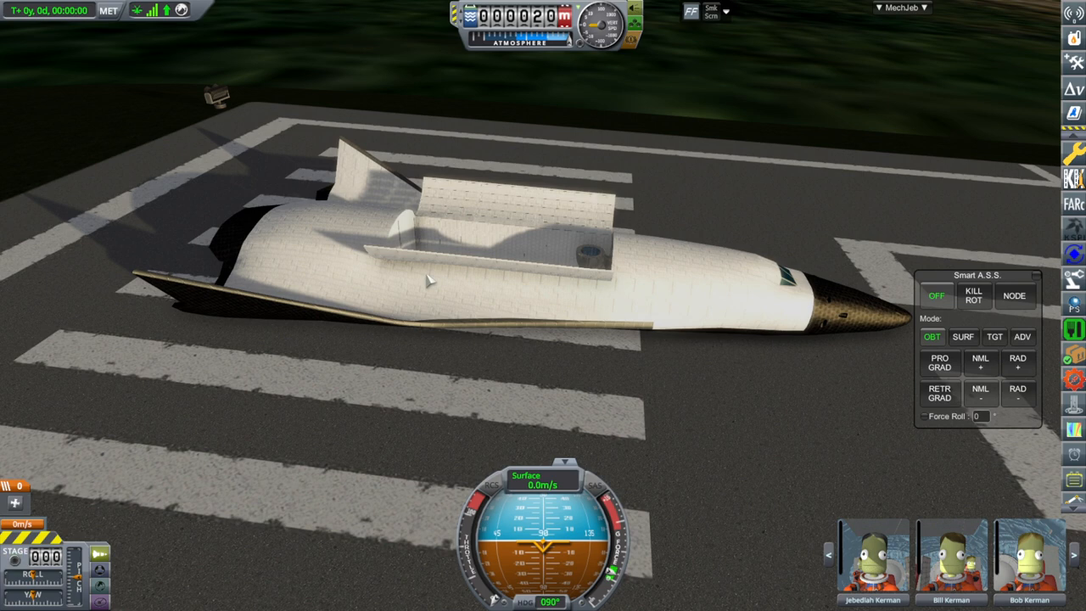
pyautogui.moveTo(428, 278)
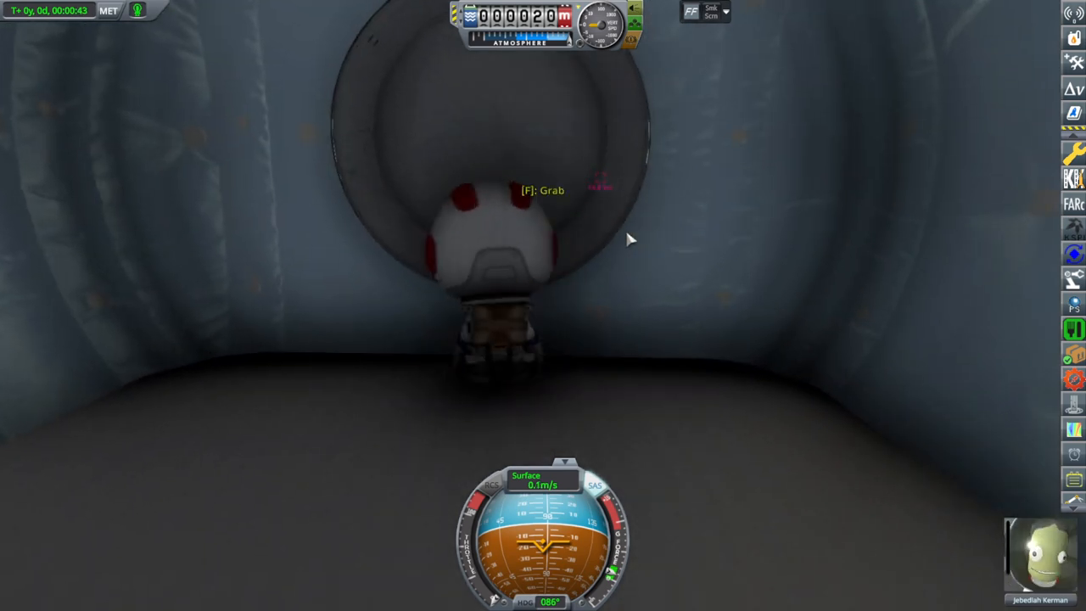
# Grab the hatch with F to board the kerbal back into the spaceplane
pyautogui.press('f')
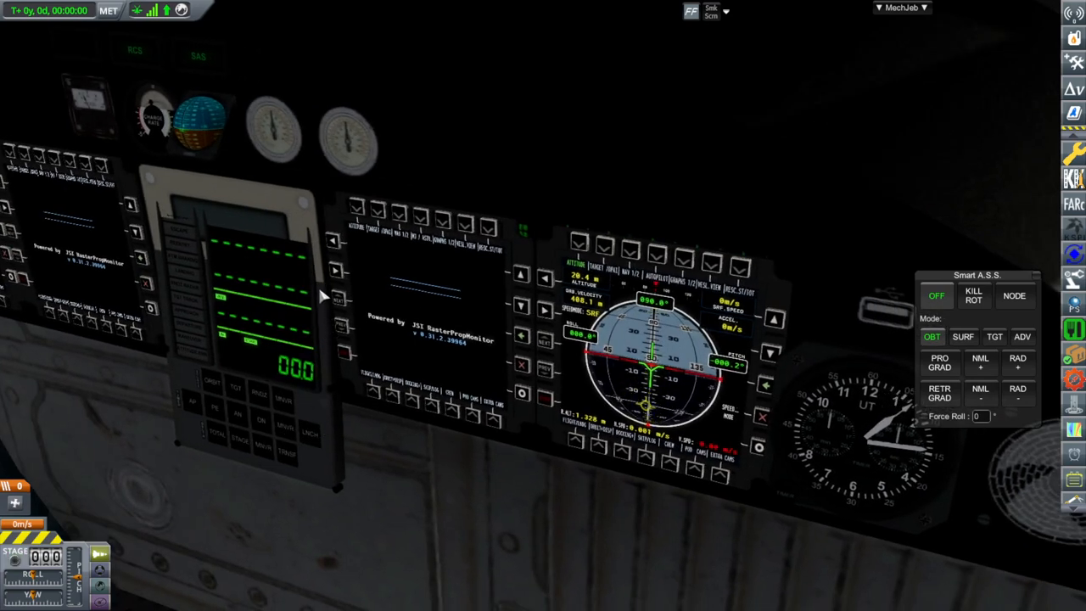
pyautogui.moveTo(268, 258)
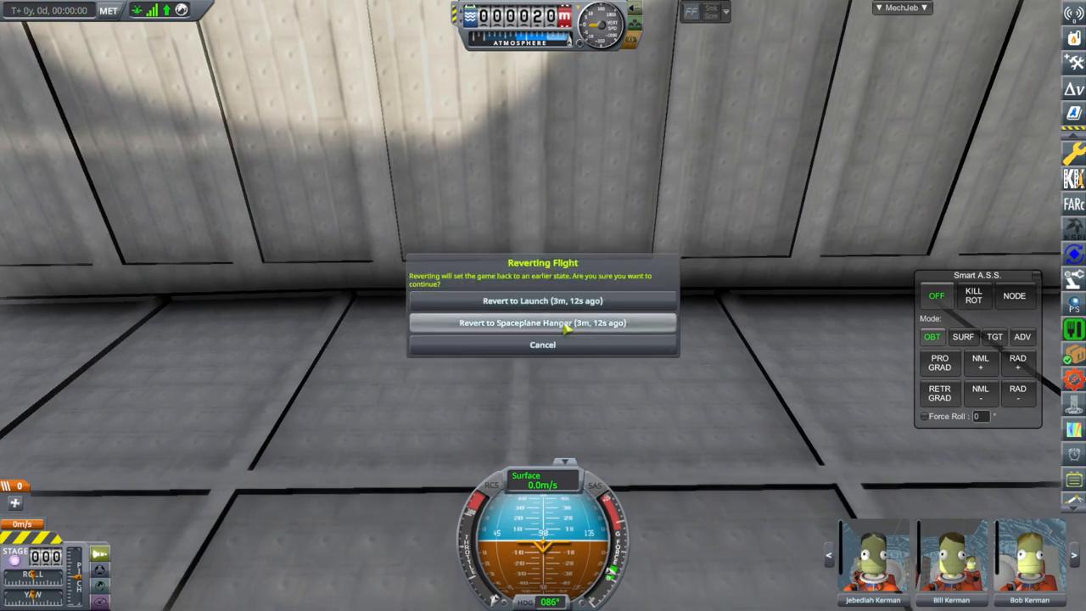
pyautogui.click(543, 323)
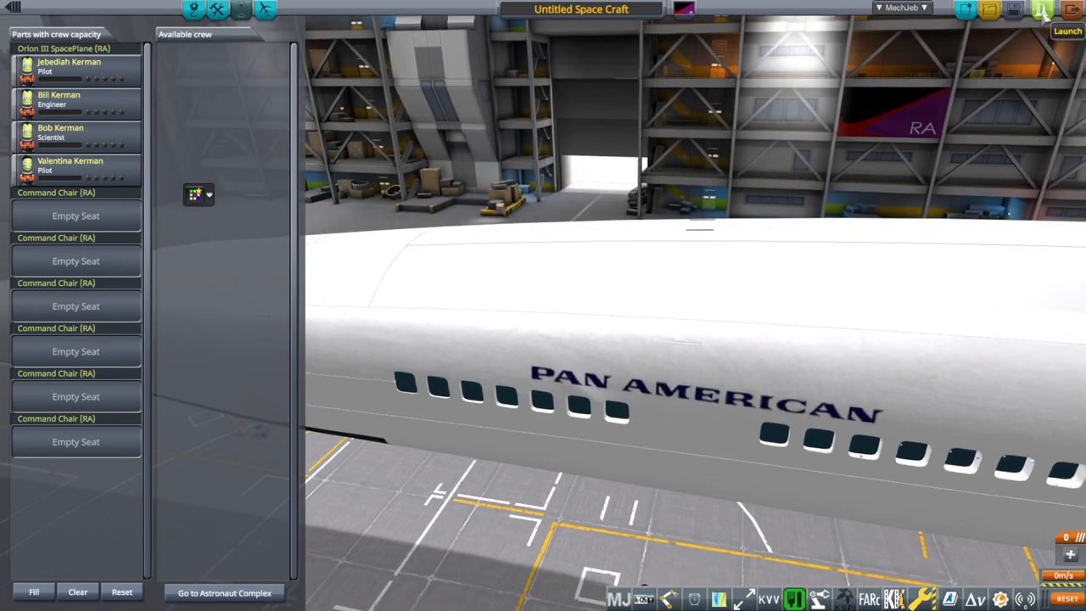
pyautogui.click(1068, 31)
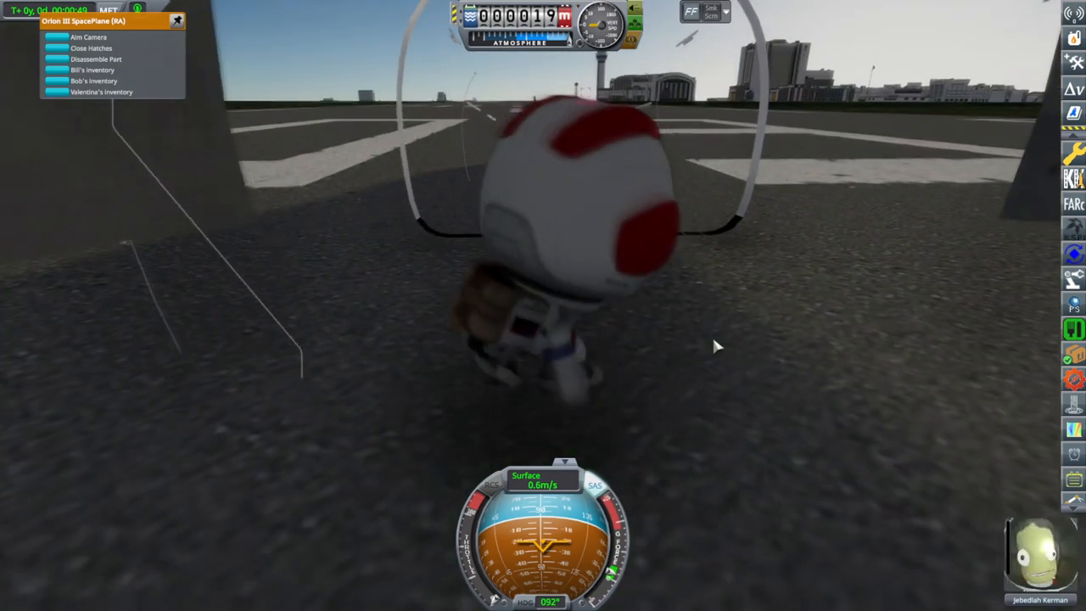
# Bring up the pause menu while the kerbal stands on the runway beside the Orion III
pyautogui.press('Escape')
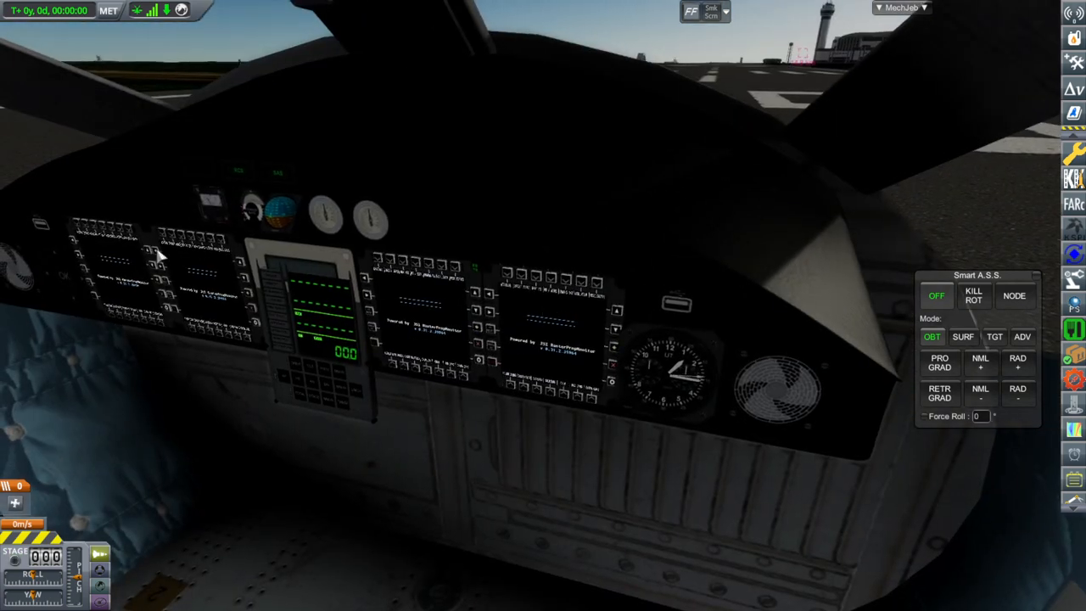
pyautogui.moveTo(551, 364)
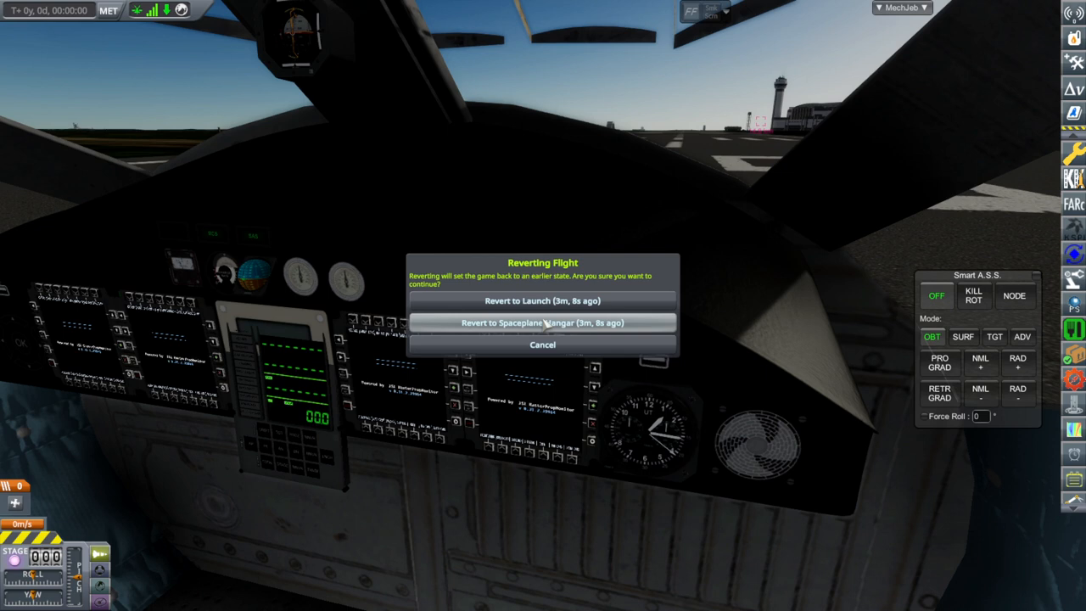
# Choose Revert to Spaceplane Hangar from the Reverting Flight dialog
pyautogui.click(543, 323)
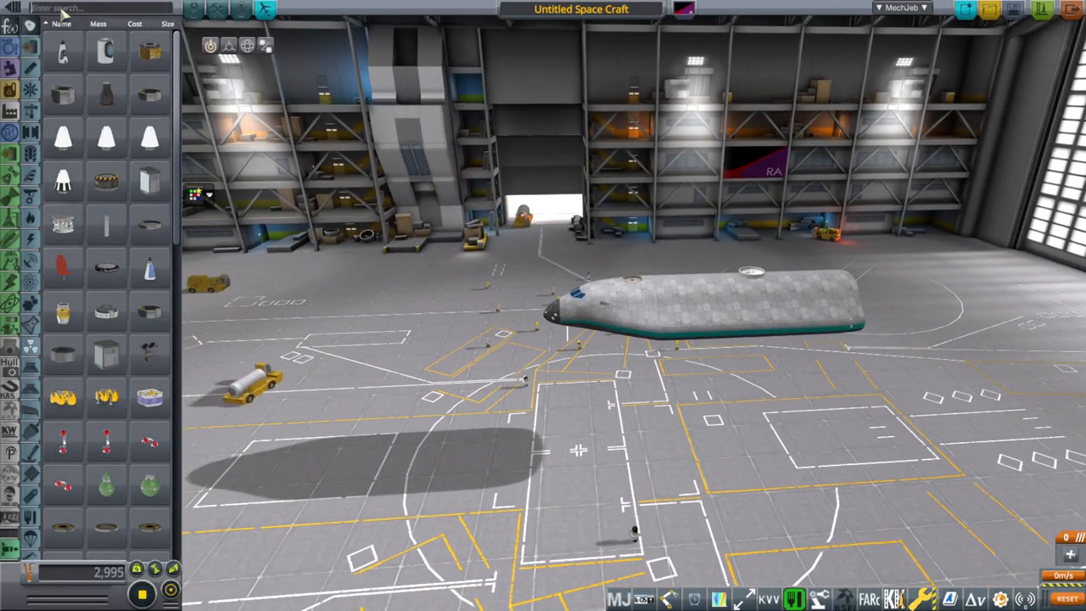
# Filter the parts catalogue with the search text 'ra'
pyautogui.write('ra)')
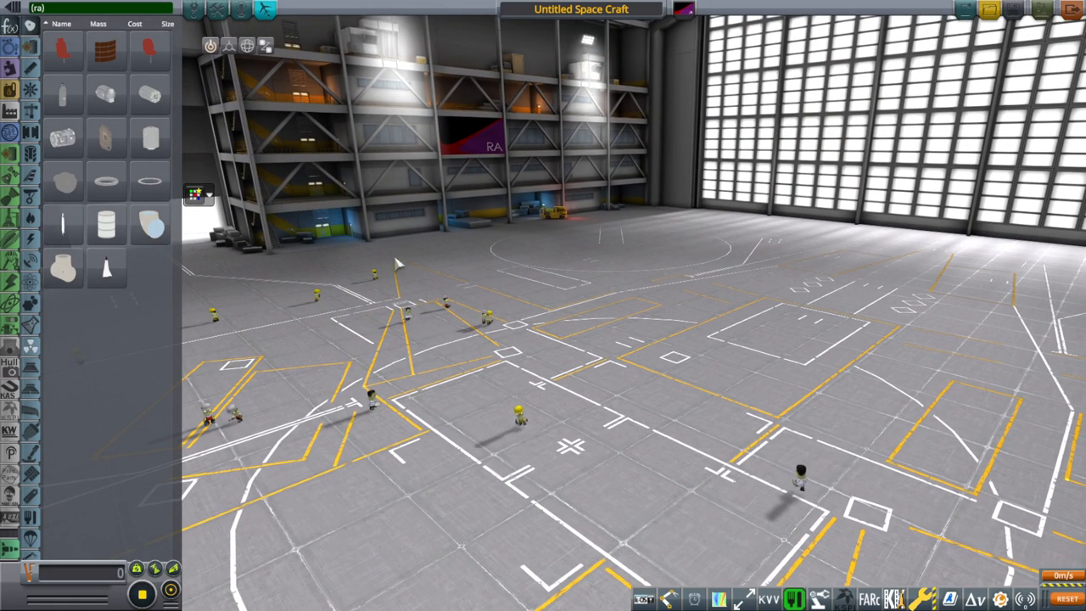
pyautogui.moveTo(65, 183)
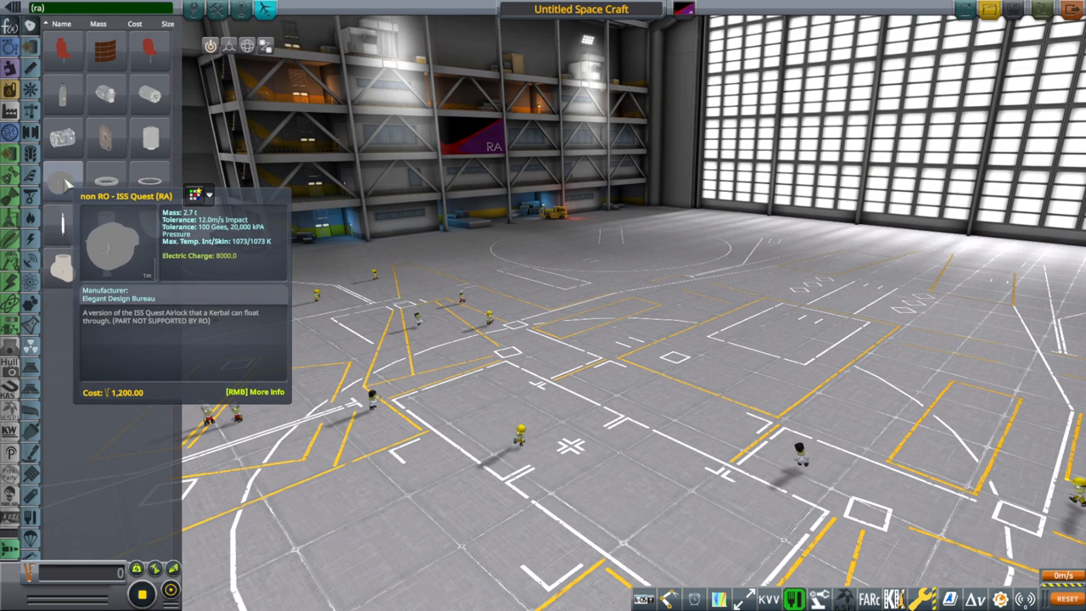